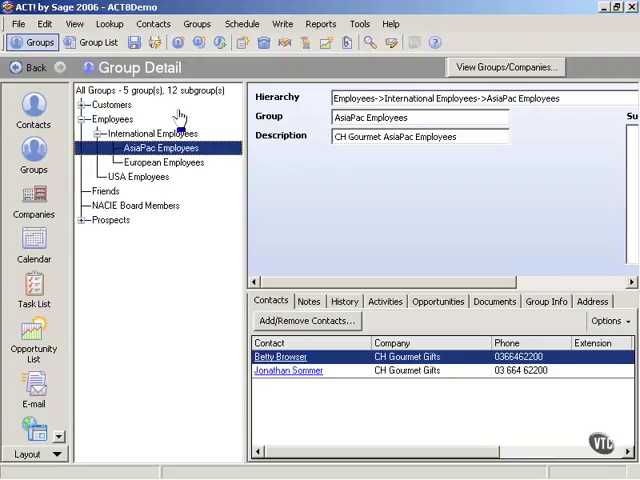
# Create a new top-level group and name it 'Golf People'
pyautogui.rightClick(108, 104)
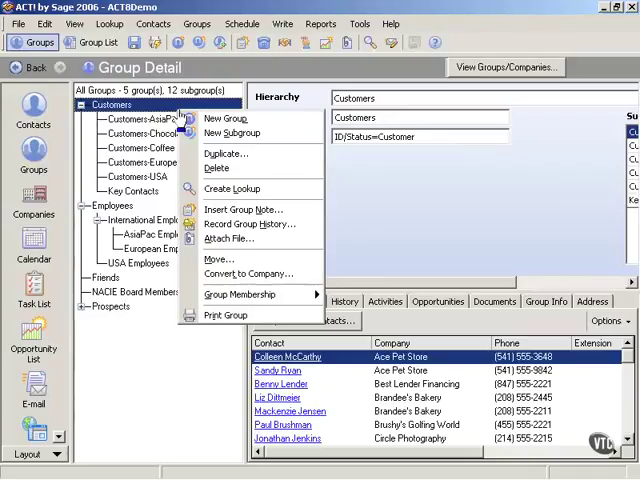
pyautogui.moveTo(226, 118)
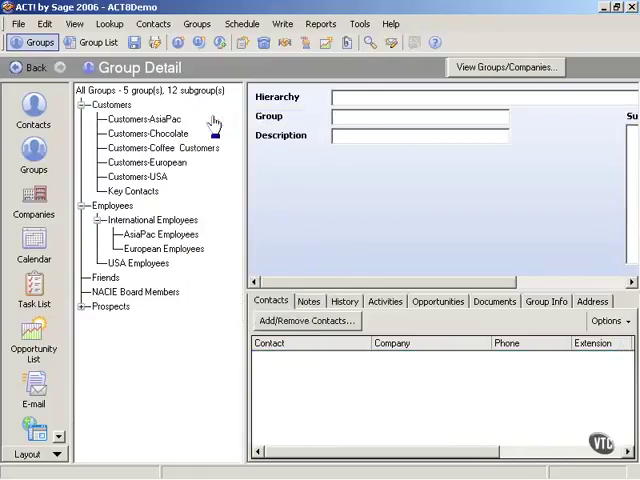
pyautogui.write('Golf P')
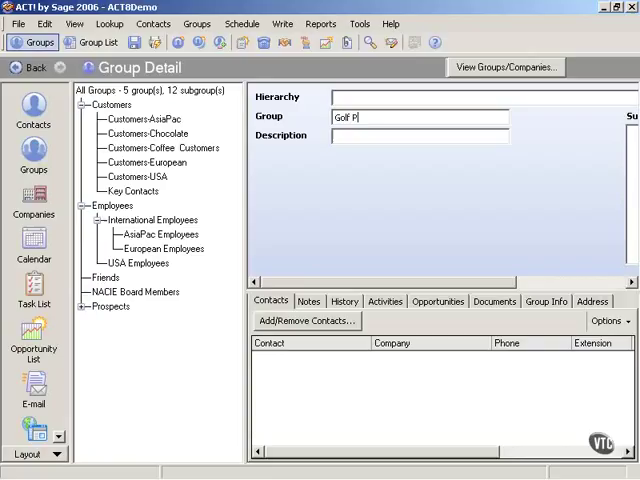
pyautogui.write('eople')
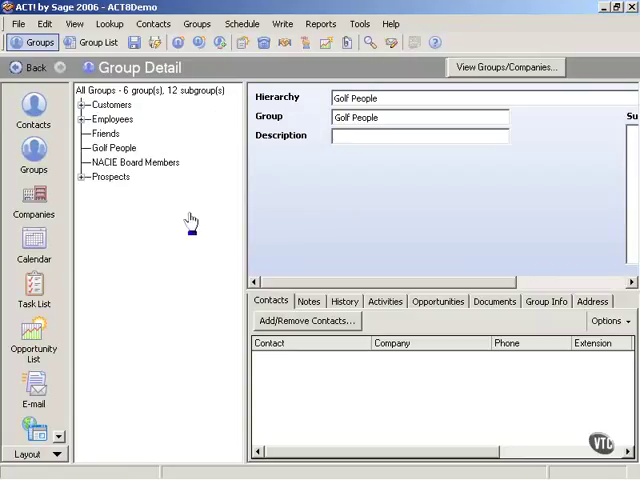
pyautogui.moveTo(128, 160)
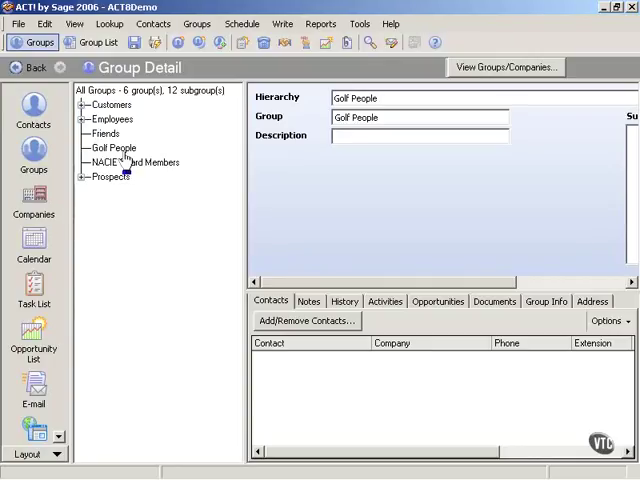
# Bring up the Add/Remove Contacts membership dialog for the Golf People group
pyautogui.click(104, 148)
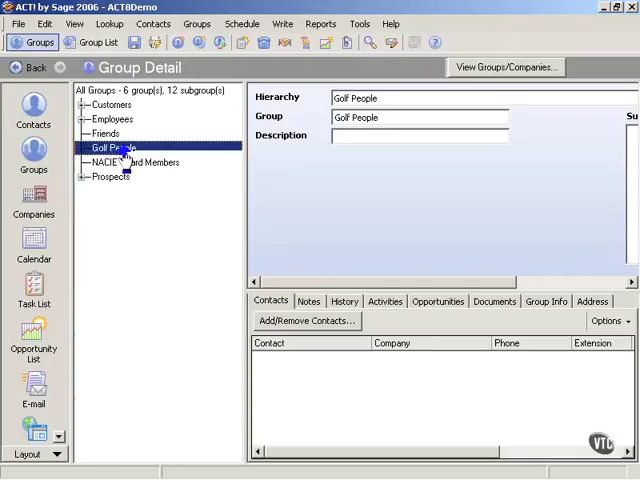
pyautogui.rightClick(110, 148)
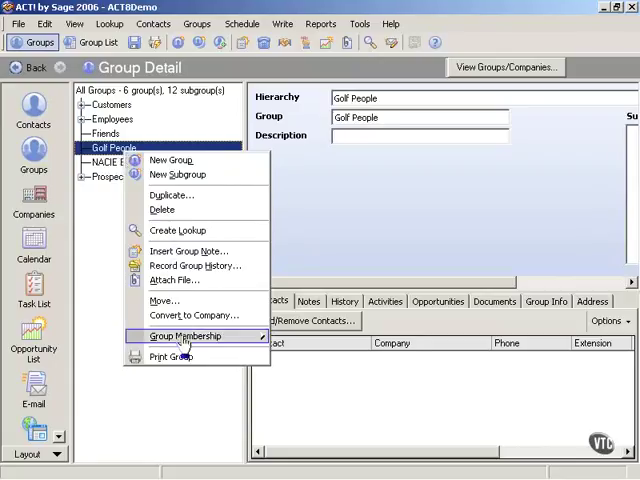
pyautogui.moveTo(190, 336)
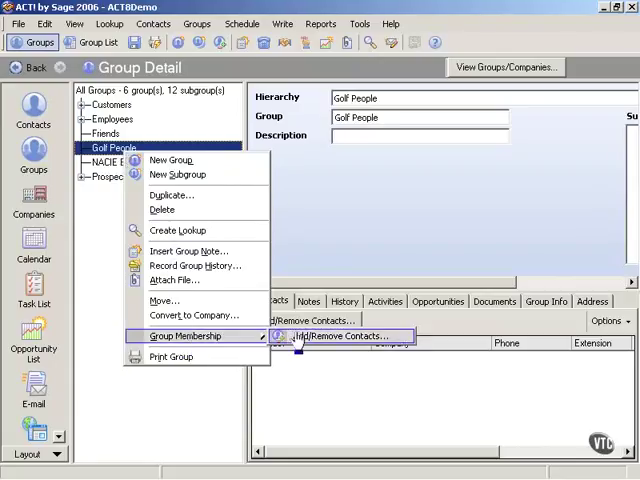
pyautogui.click(344, 336)
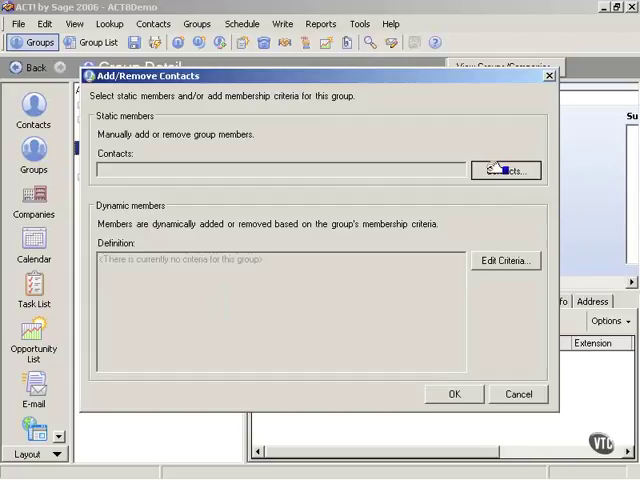
# Look at the Contacts and Edit Criteria options, then cancel membership editing without adding anyone
pyautogui.click(512, 168)
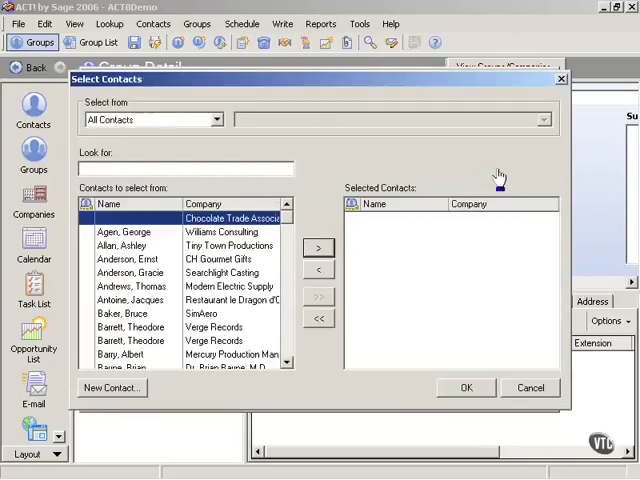
pyautogui.moveTo(450, 178)
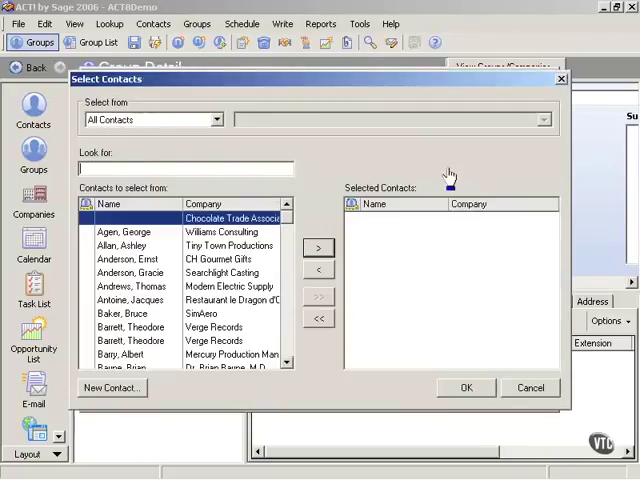
pyautogui.moveTo(320, 212)
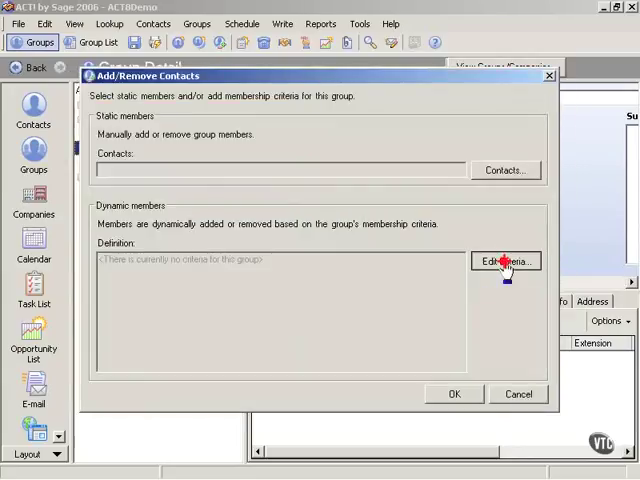
pyautogui.click(508, 260)
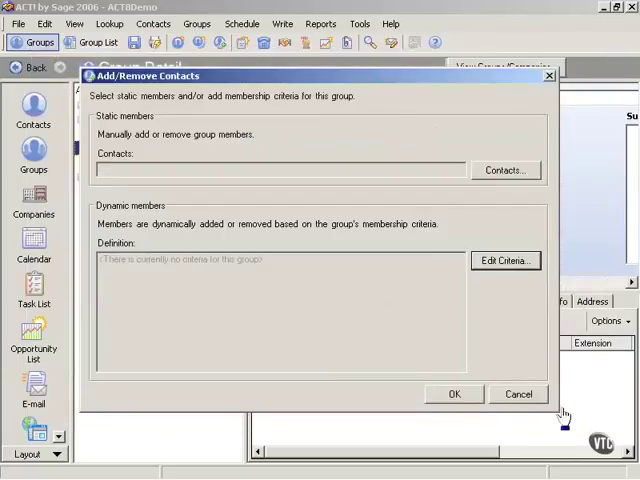
pyautogui.click(516, 392)
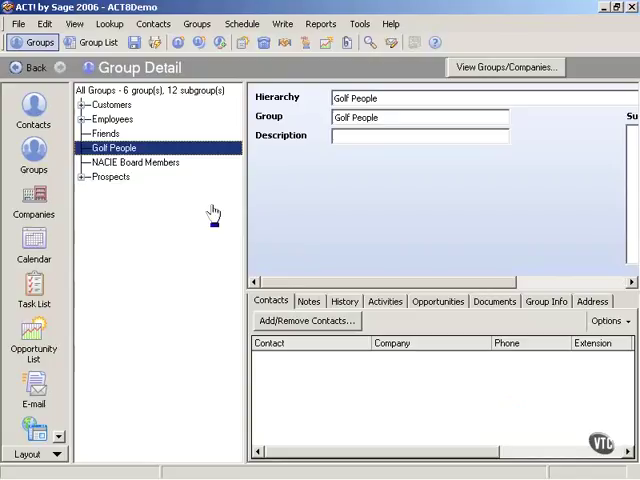
pyautogui.moveTo(216, 212)
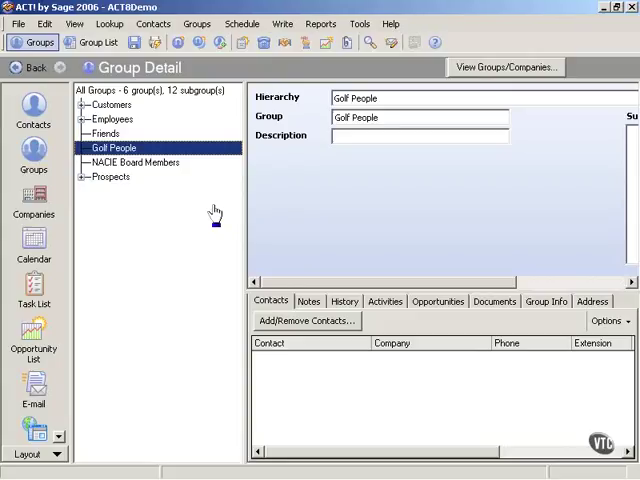
# Start a Keyword Search of the contact records from the Lookup menu
pyautogui.click(112, 24)
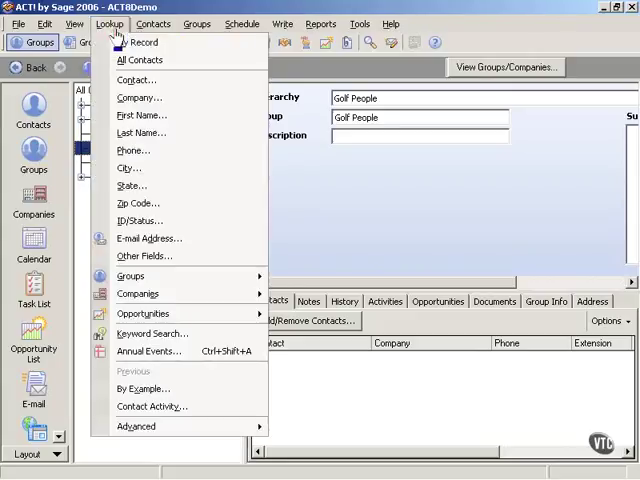
pyautogui.moveTo(152, 332)
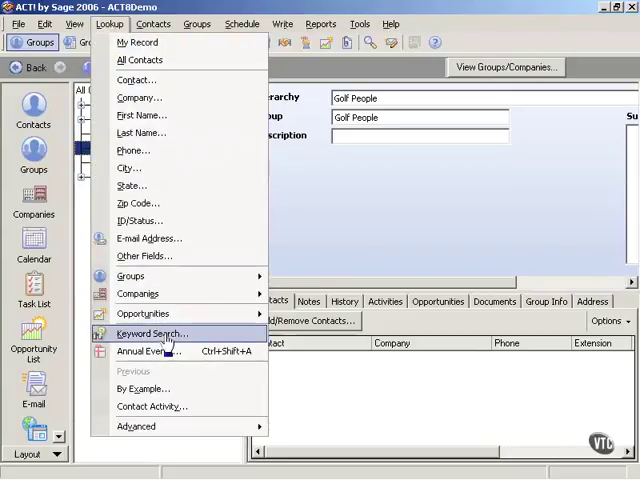
pyautogui.click(152, 332)
pyautogui.write('golf')
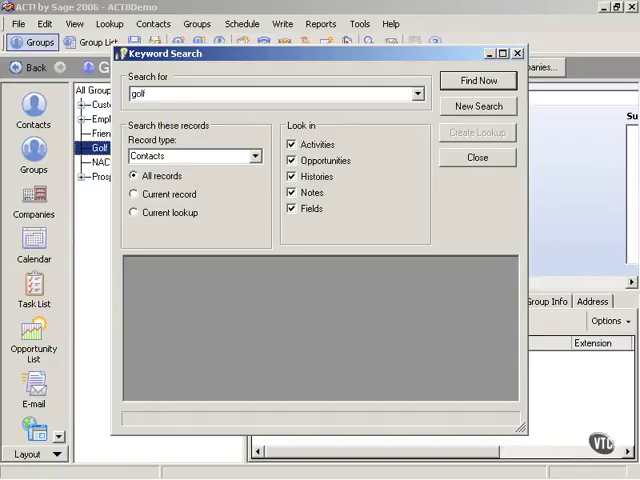
# Run the 'golf' keyword search, review its seven matches, and close the results
pyautogui.click(484, 80)
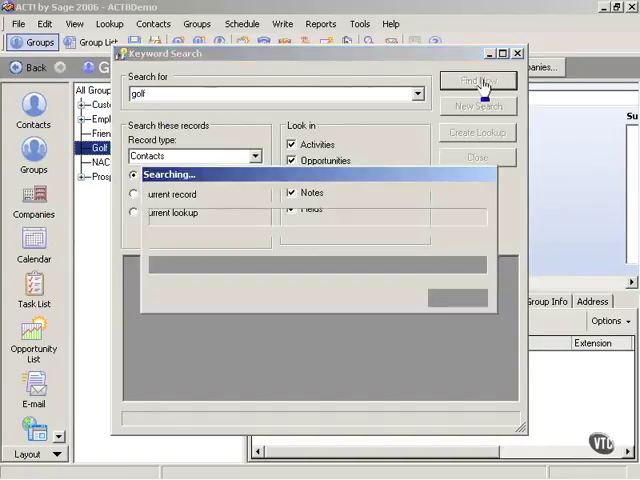
pyautogui.click(488, 80)
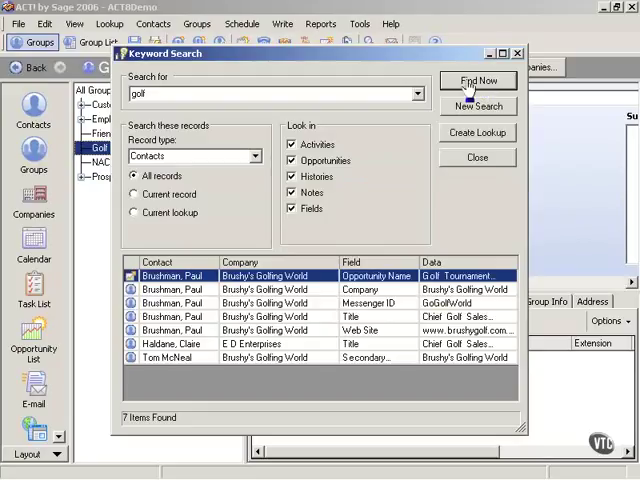
pyautogui.moveTo(204, 302)
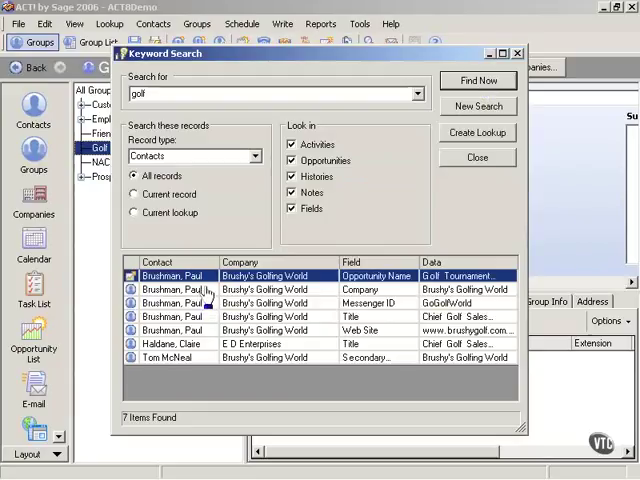
pyautogui.moveTo(210, 338)
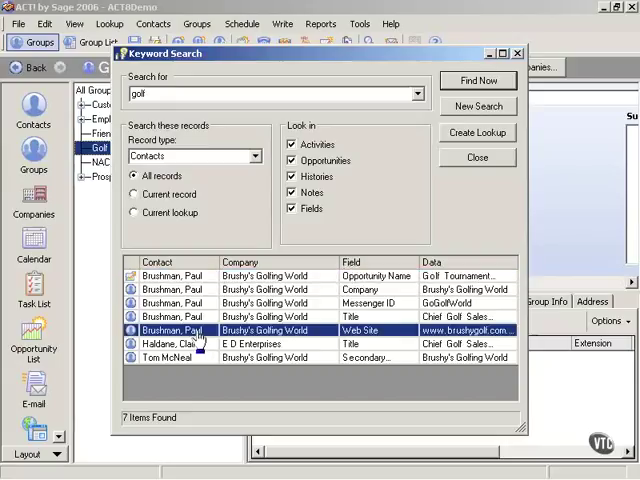
pyautogui.moveTo(202, 352)
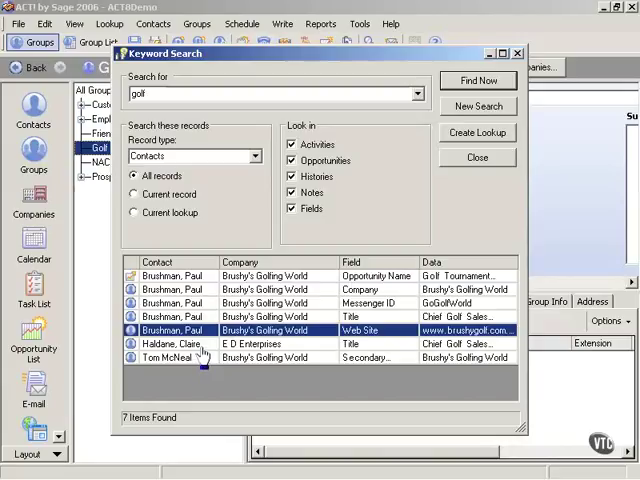
pyautogui.moveTo(202, 360)
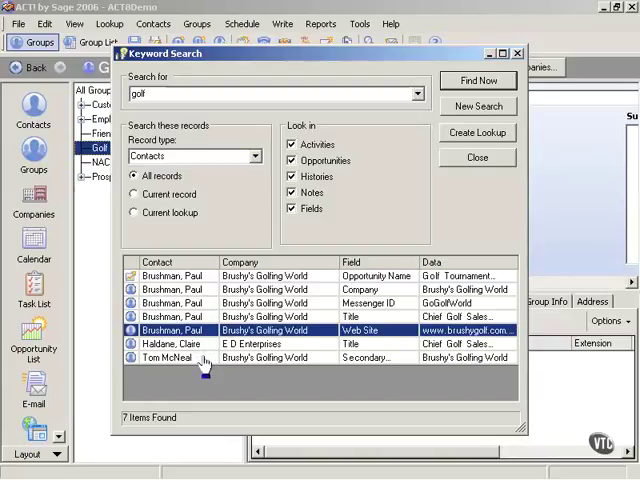
pyautogui.click(476, 156)
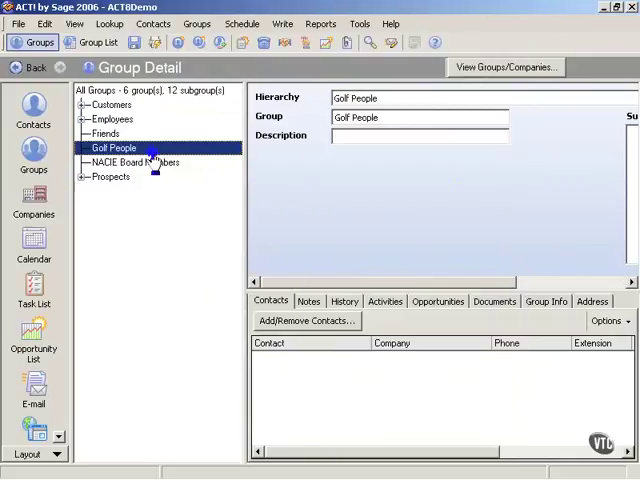
# Reopen Add/Remove Contacts for Golf People and bring up the contact picker
pyautogui.rightClick(112, 148)
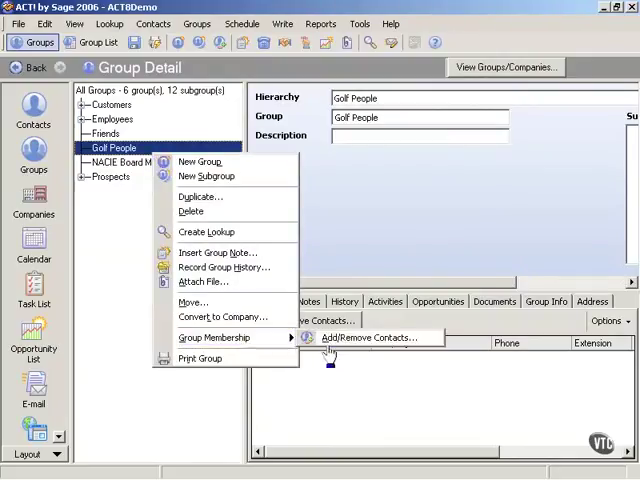
pyautogui.click(368, 336)
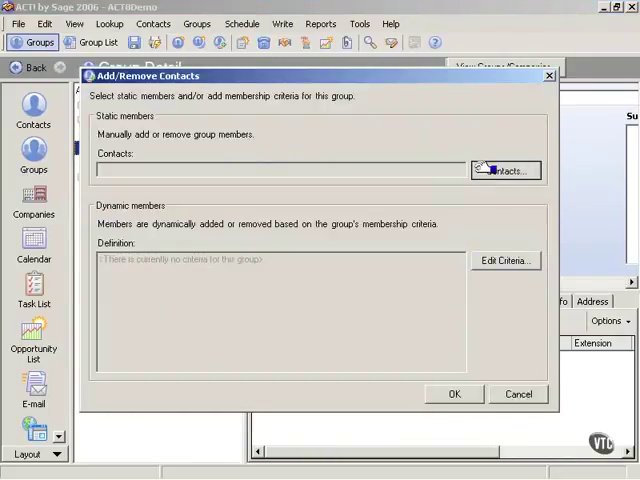
pyautogui.click(508, 168)
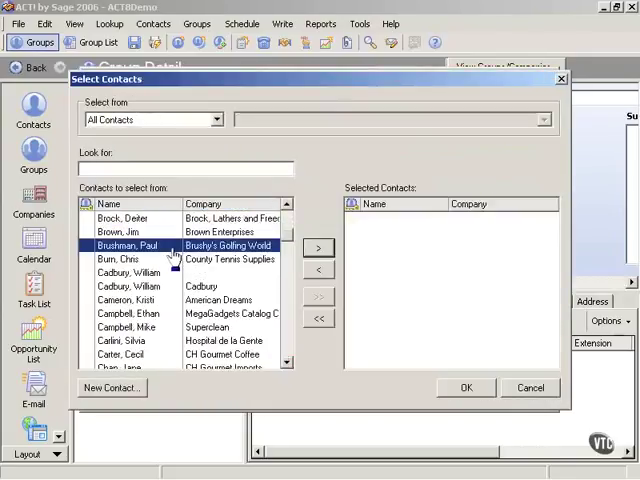
pyautogui.click(320, 246)
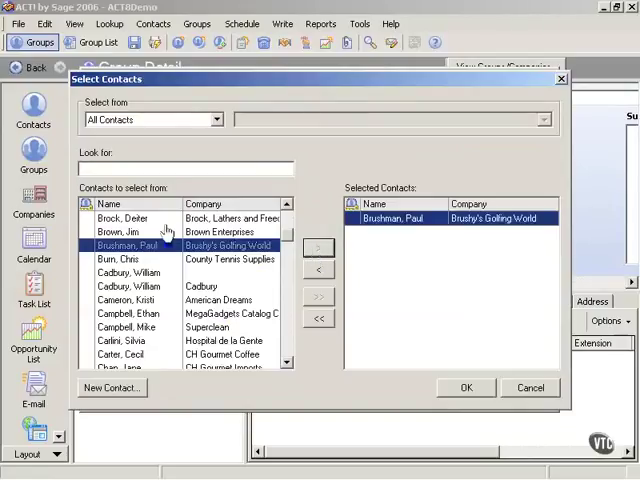
pyautogui.click(286, 366)
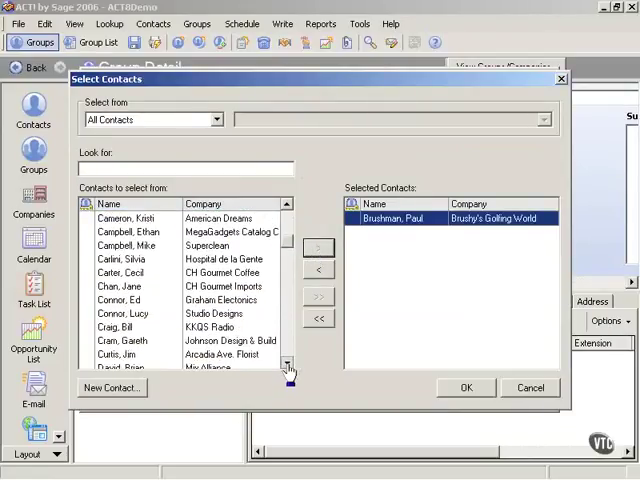
pyautogui.click(286, 368)
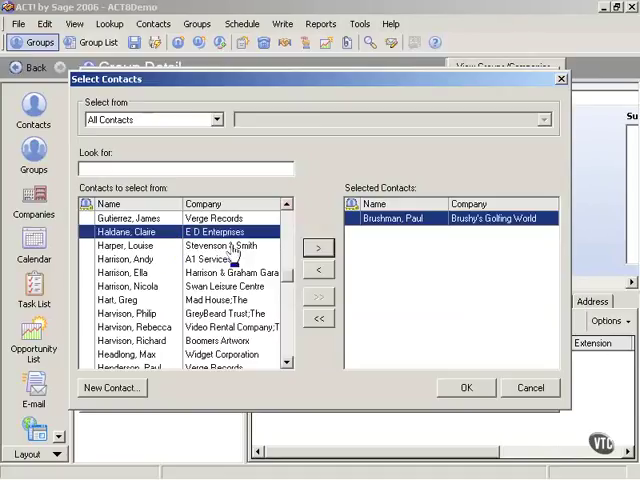
pyautogui.click(318, 246)
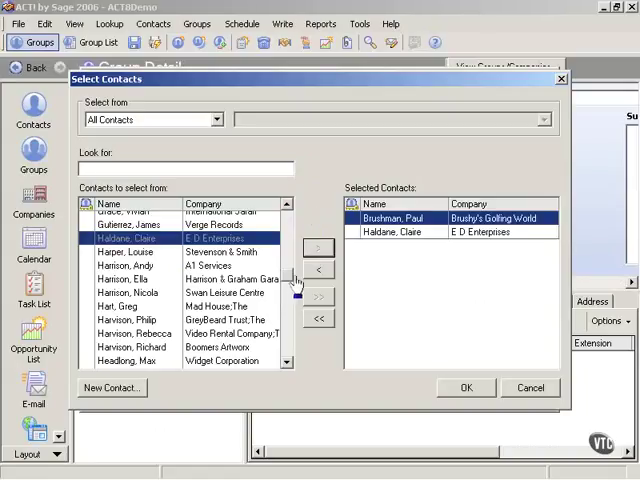
pyautogui.click(286, 362)
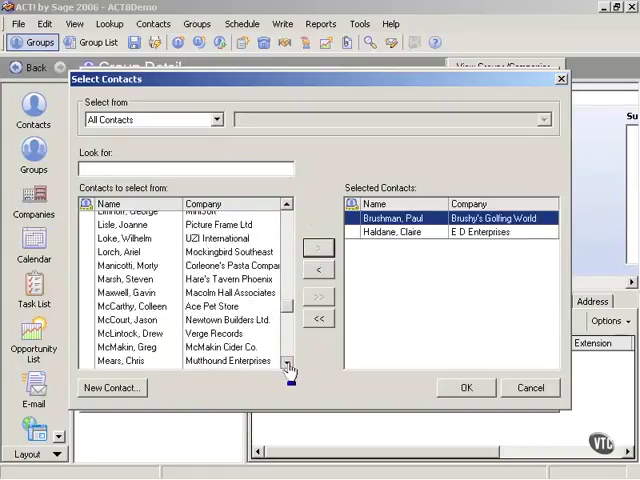
pyautogui.click(288, 364)
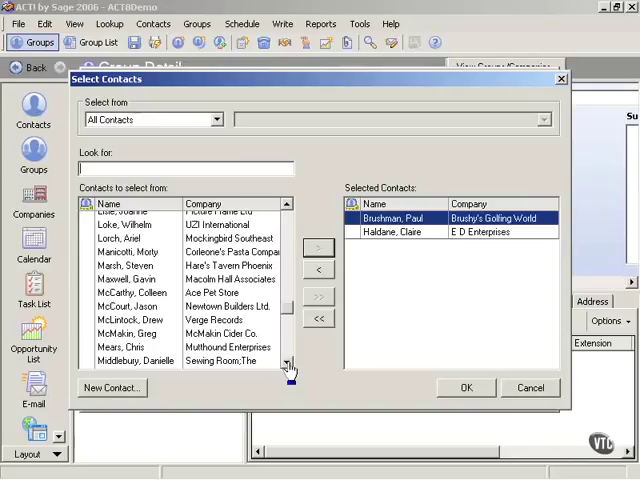
pyautogui.moveTo(454, 364)
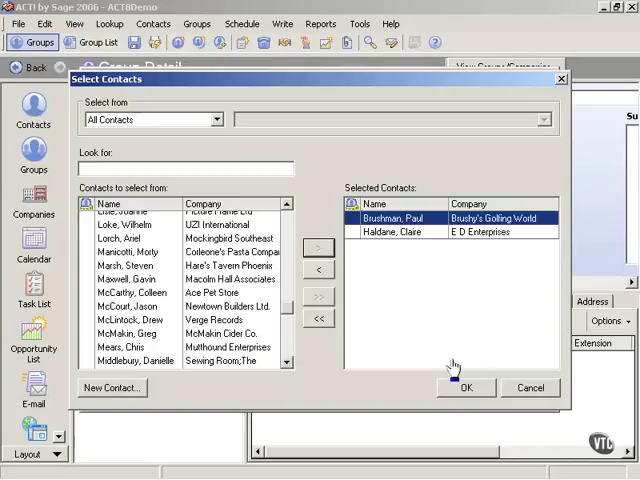
# Confirm the selection and save Golf People's new membership
pyautogui.click(468, 388)
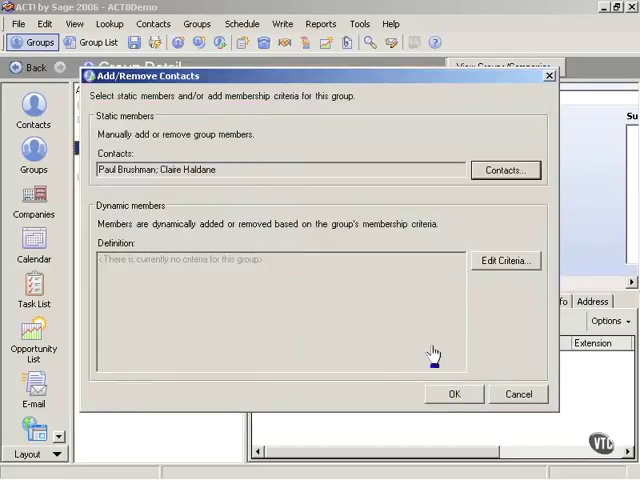
pyautogui.click(458, 392)
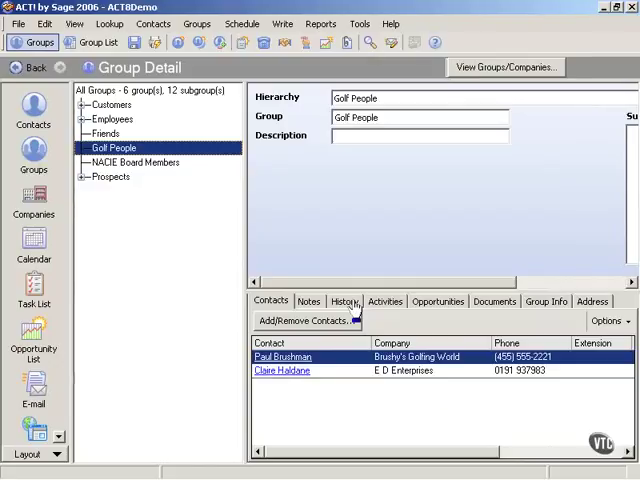
pyautogui.moveTo(214, 290)
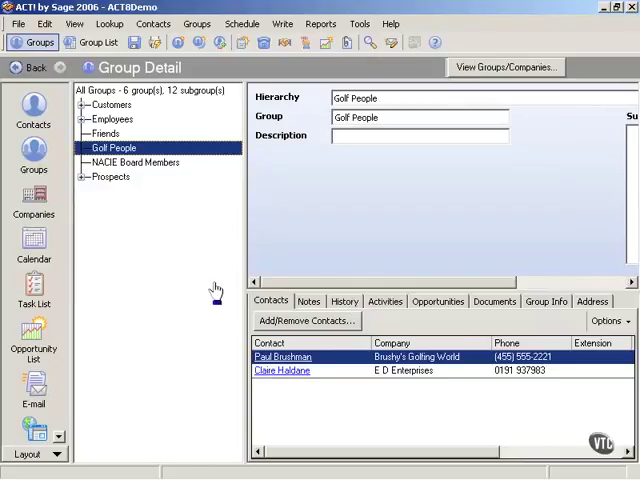